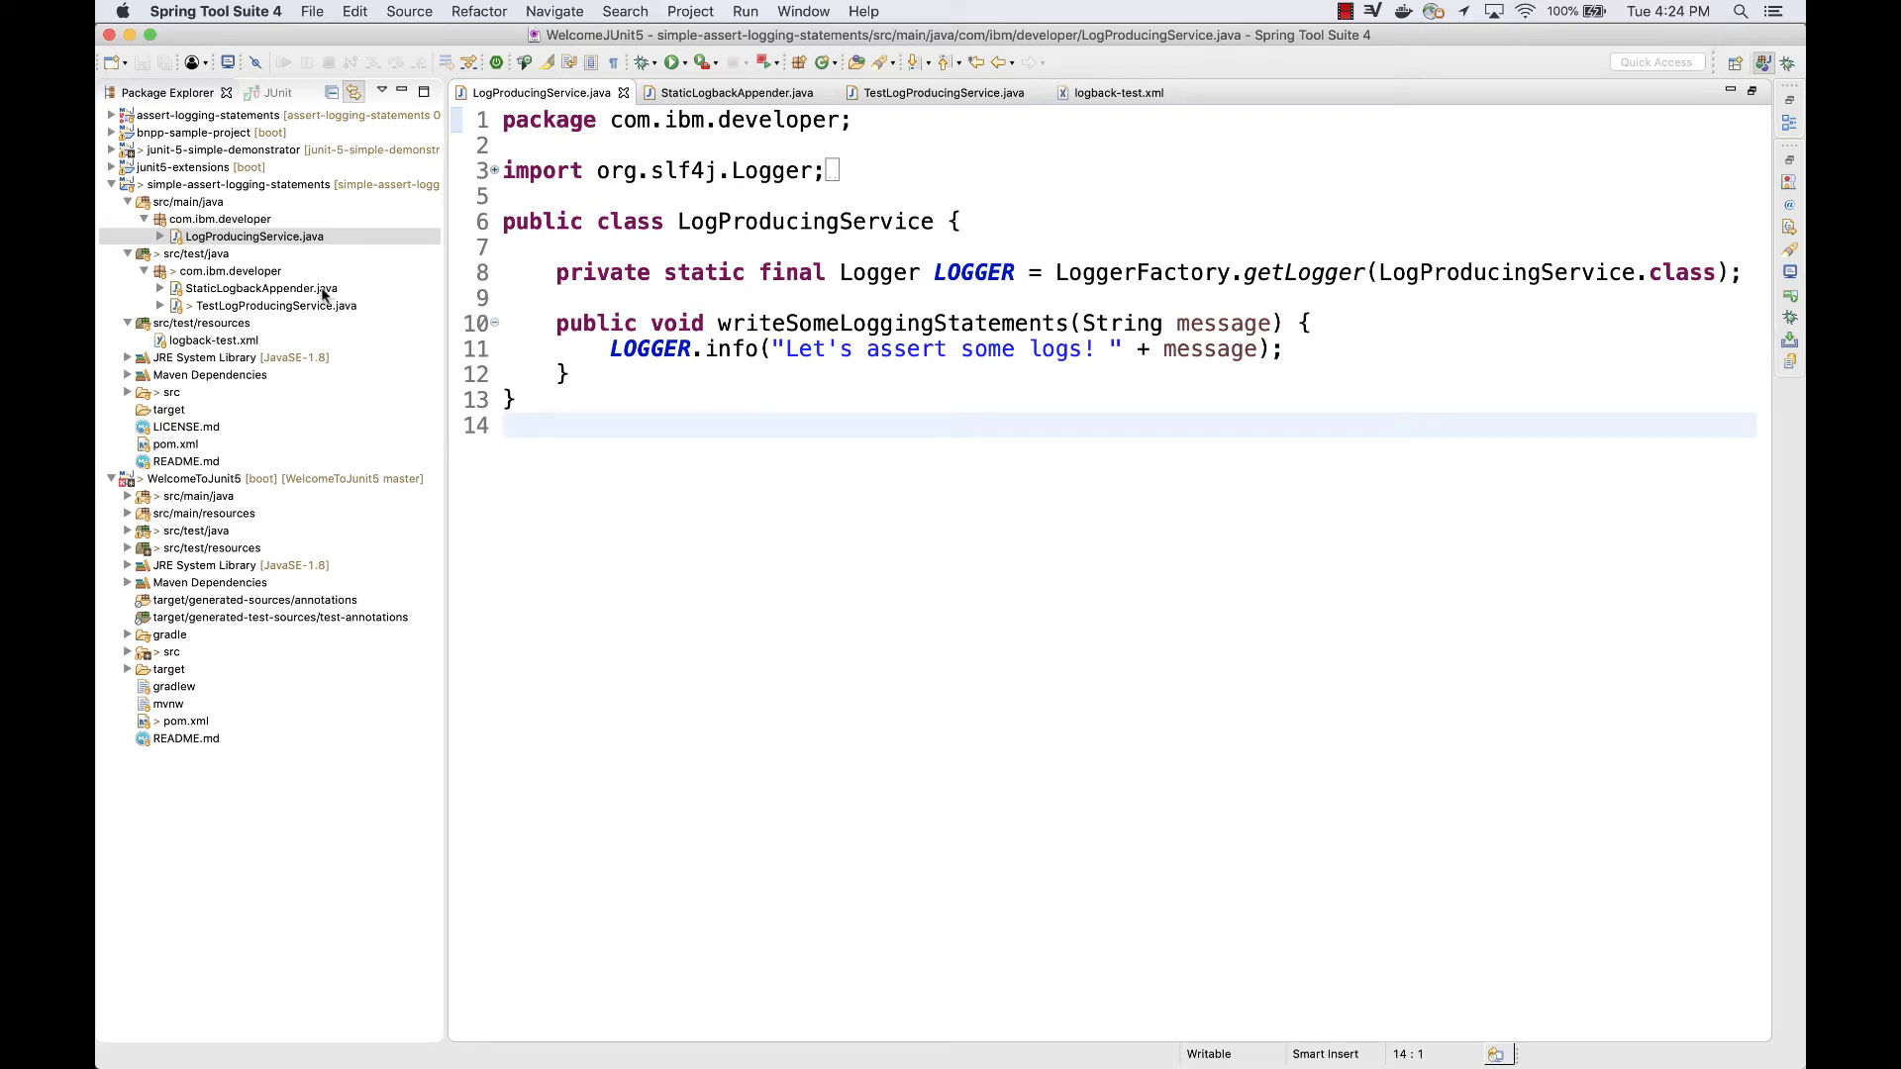
Step: View StaticLogbackAppender.java, then bring up logback-test.xml routing trace logging to the static appender
click(259, 287)
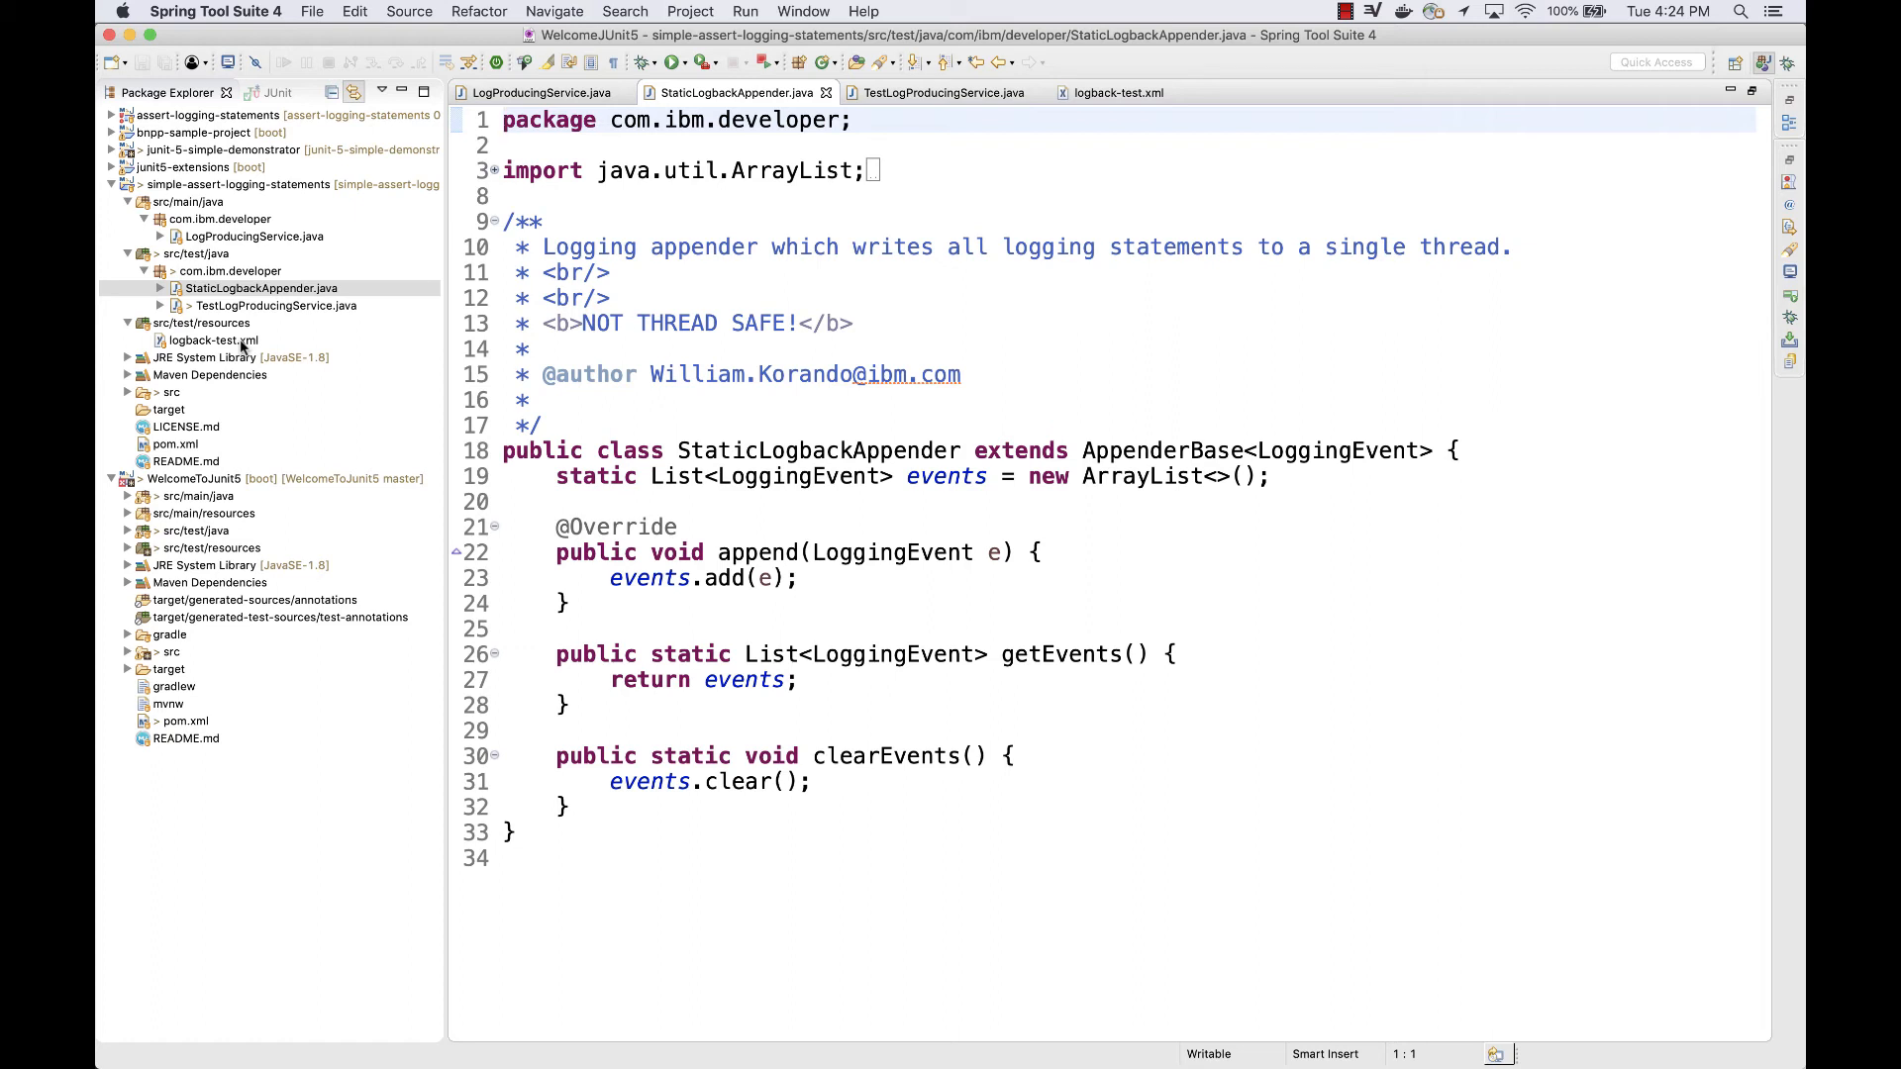
click(212, 340)
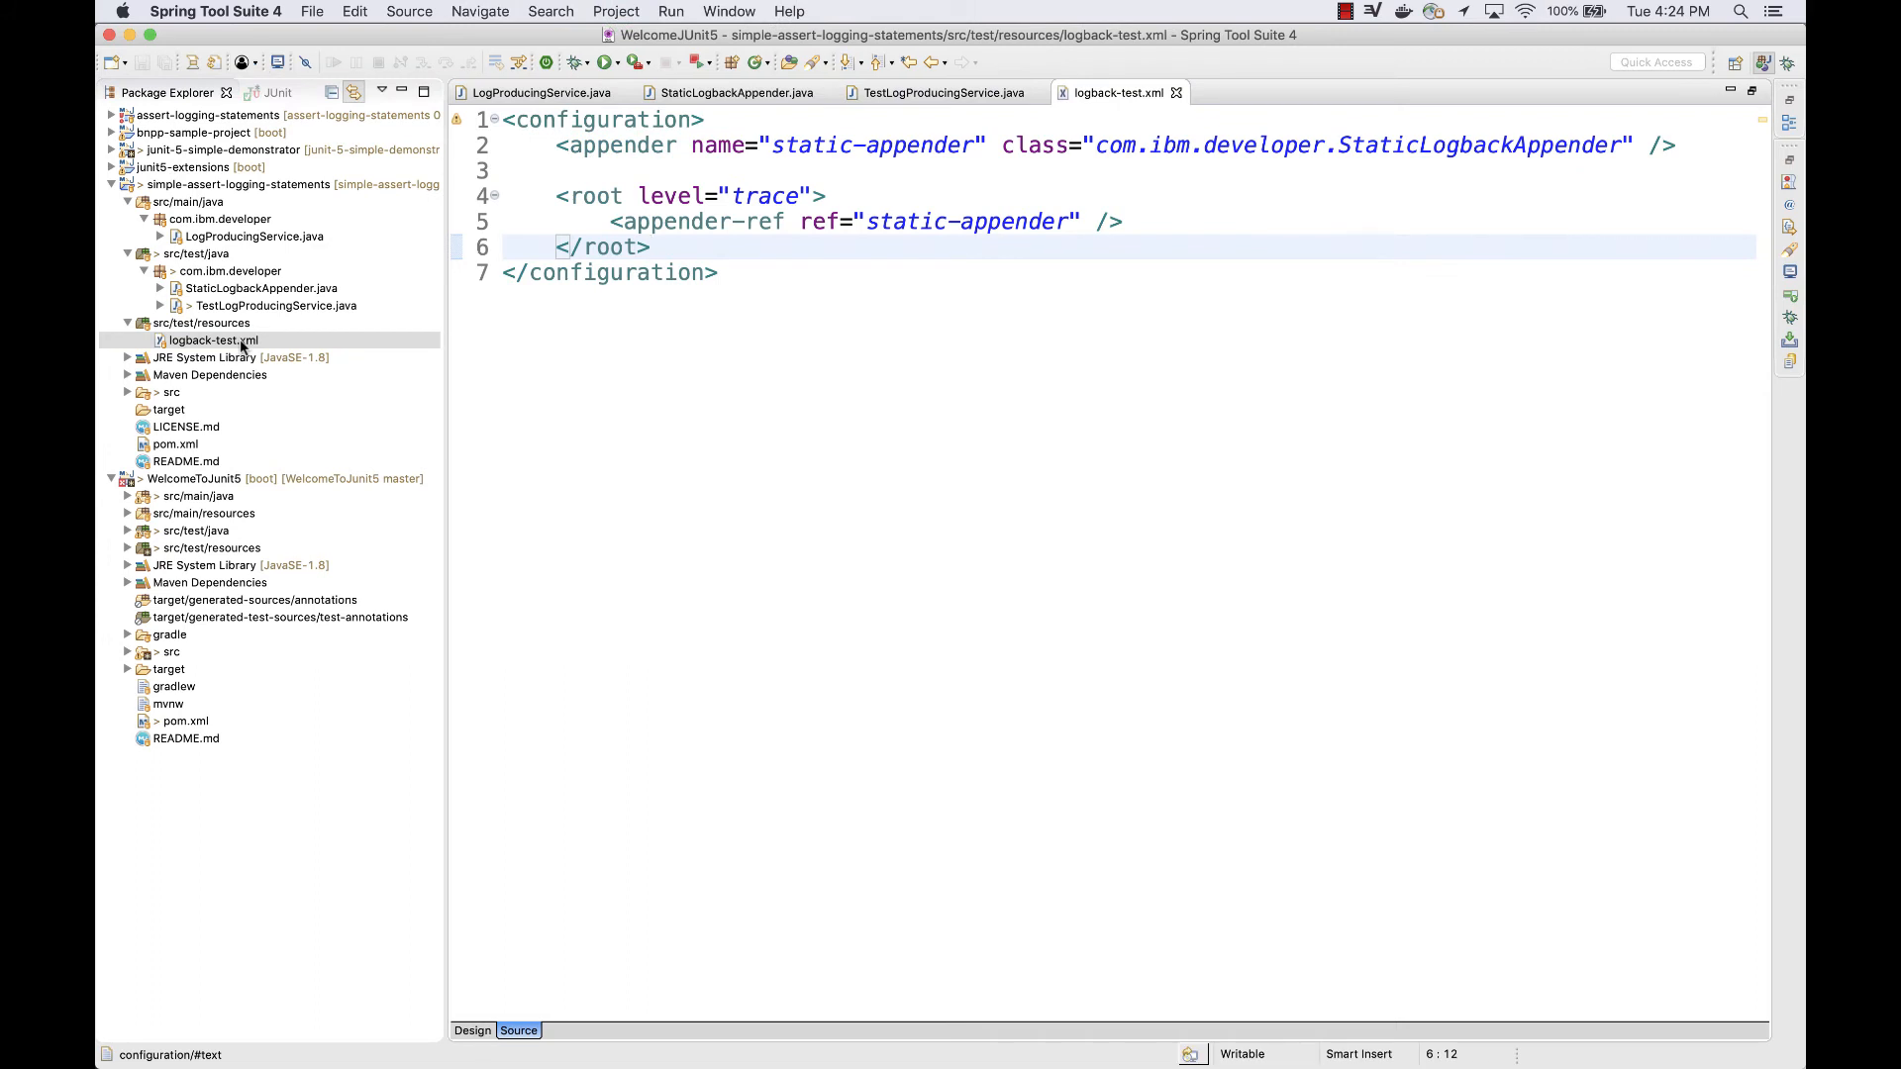
Step: Review logback-test.xml and switch to TestLogProducingService with its two log-assertion tests
click(651, 246)
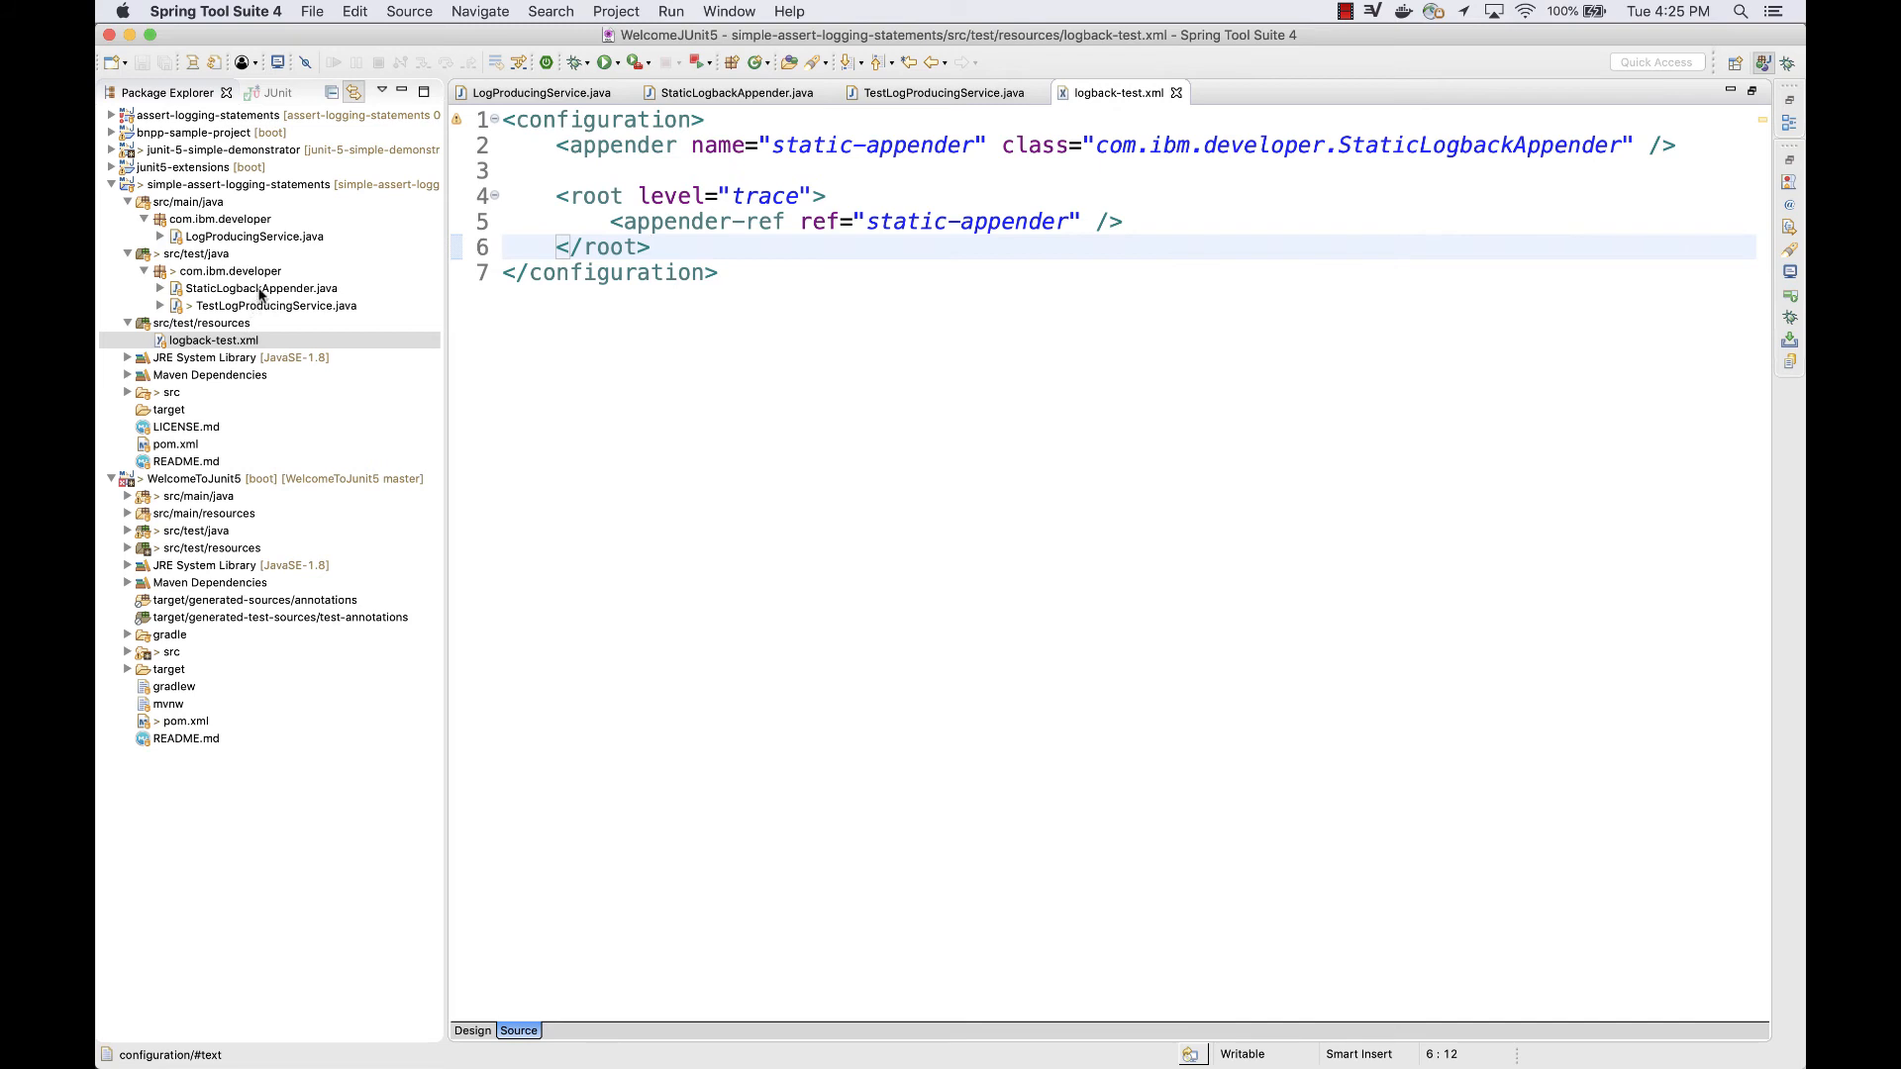
click(651, 246)
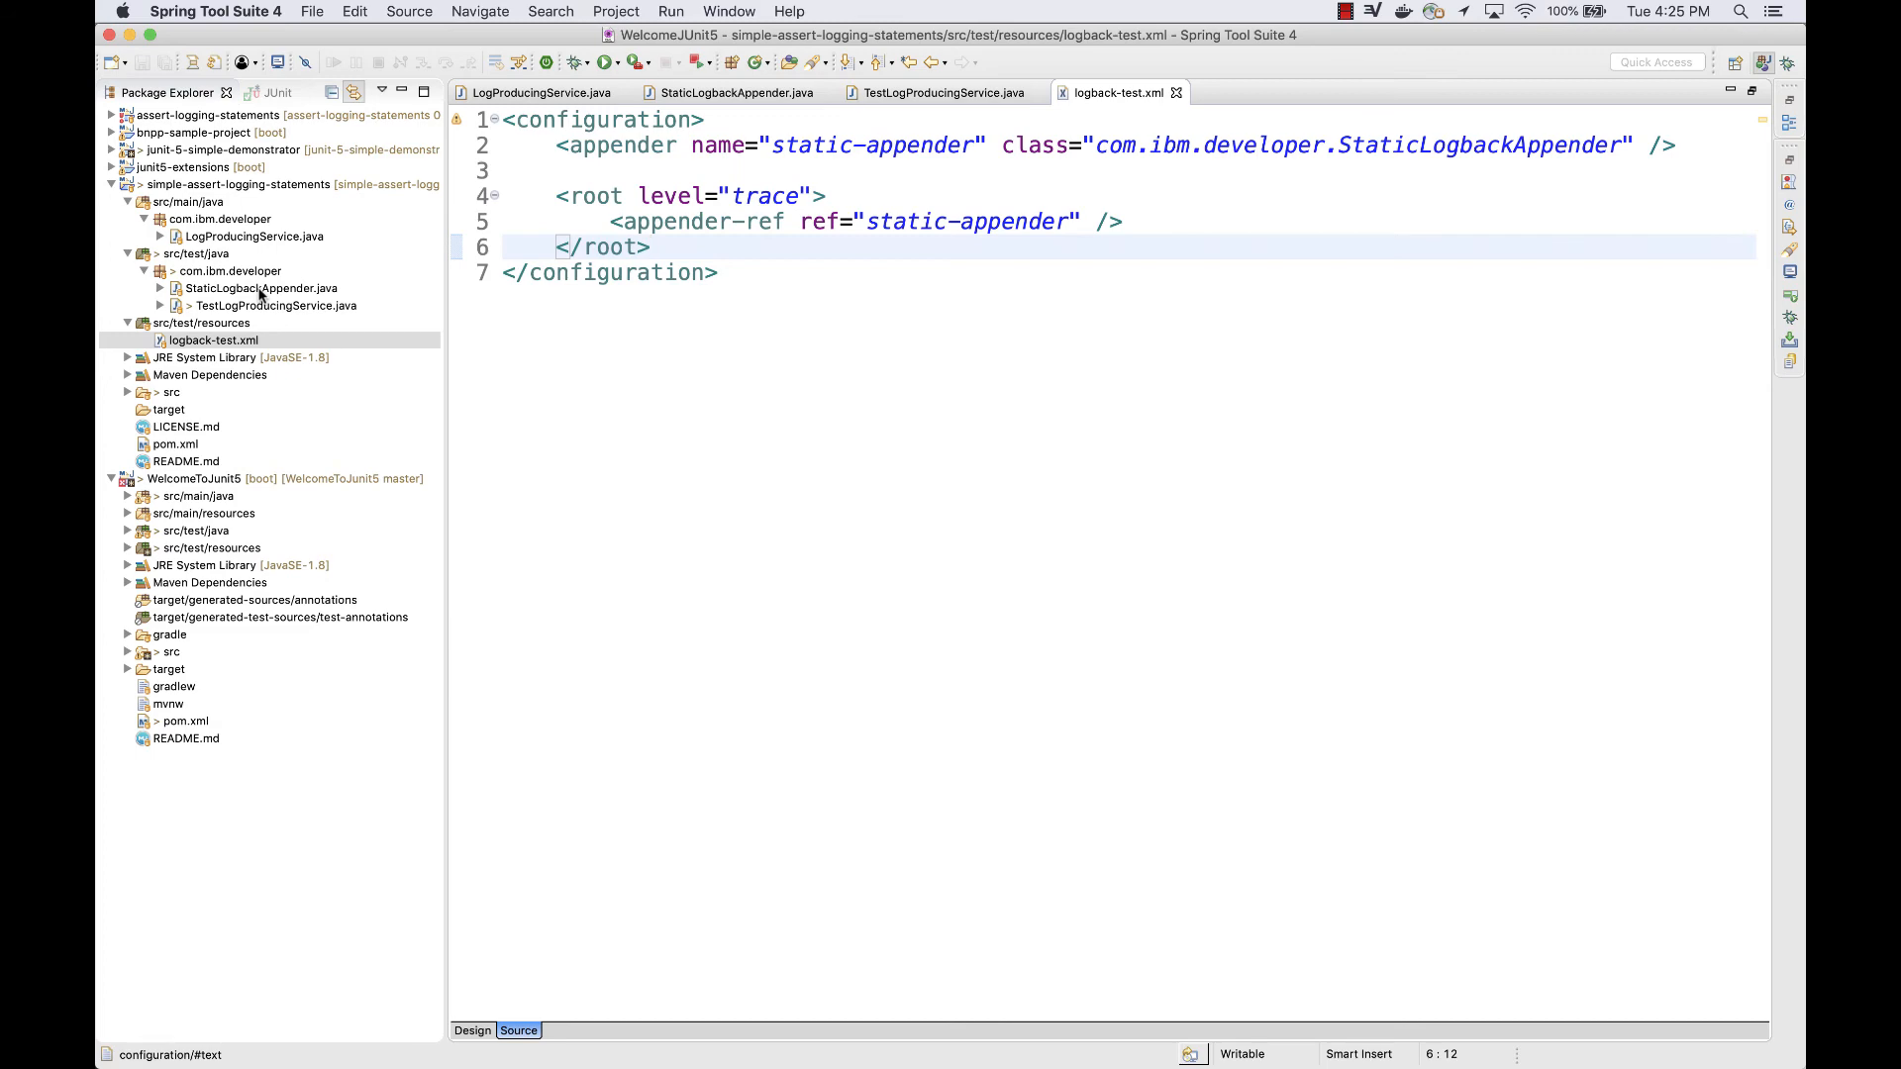
click(939, 93)
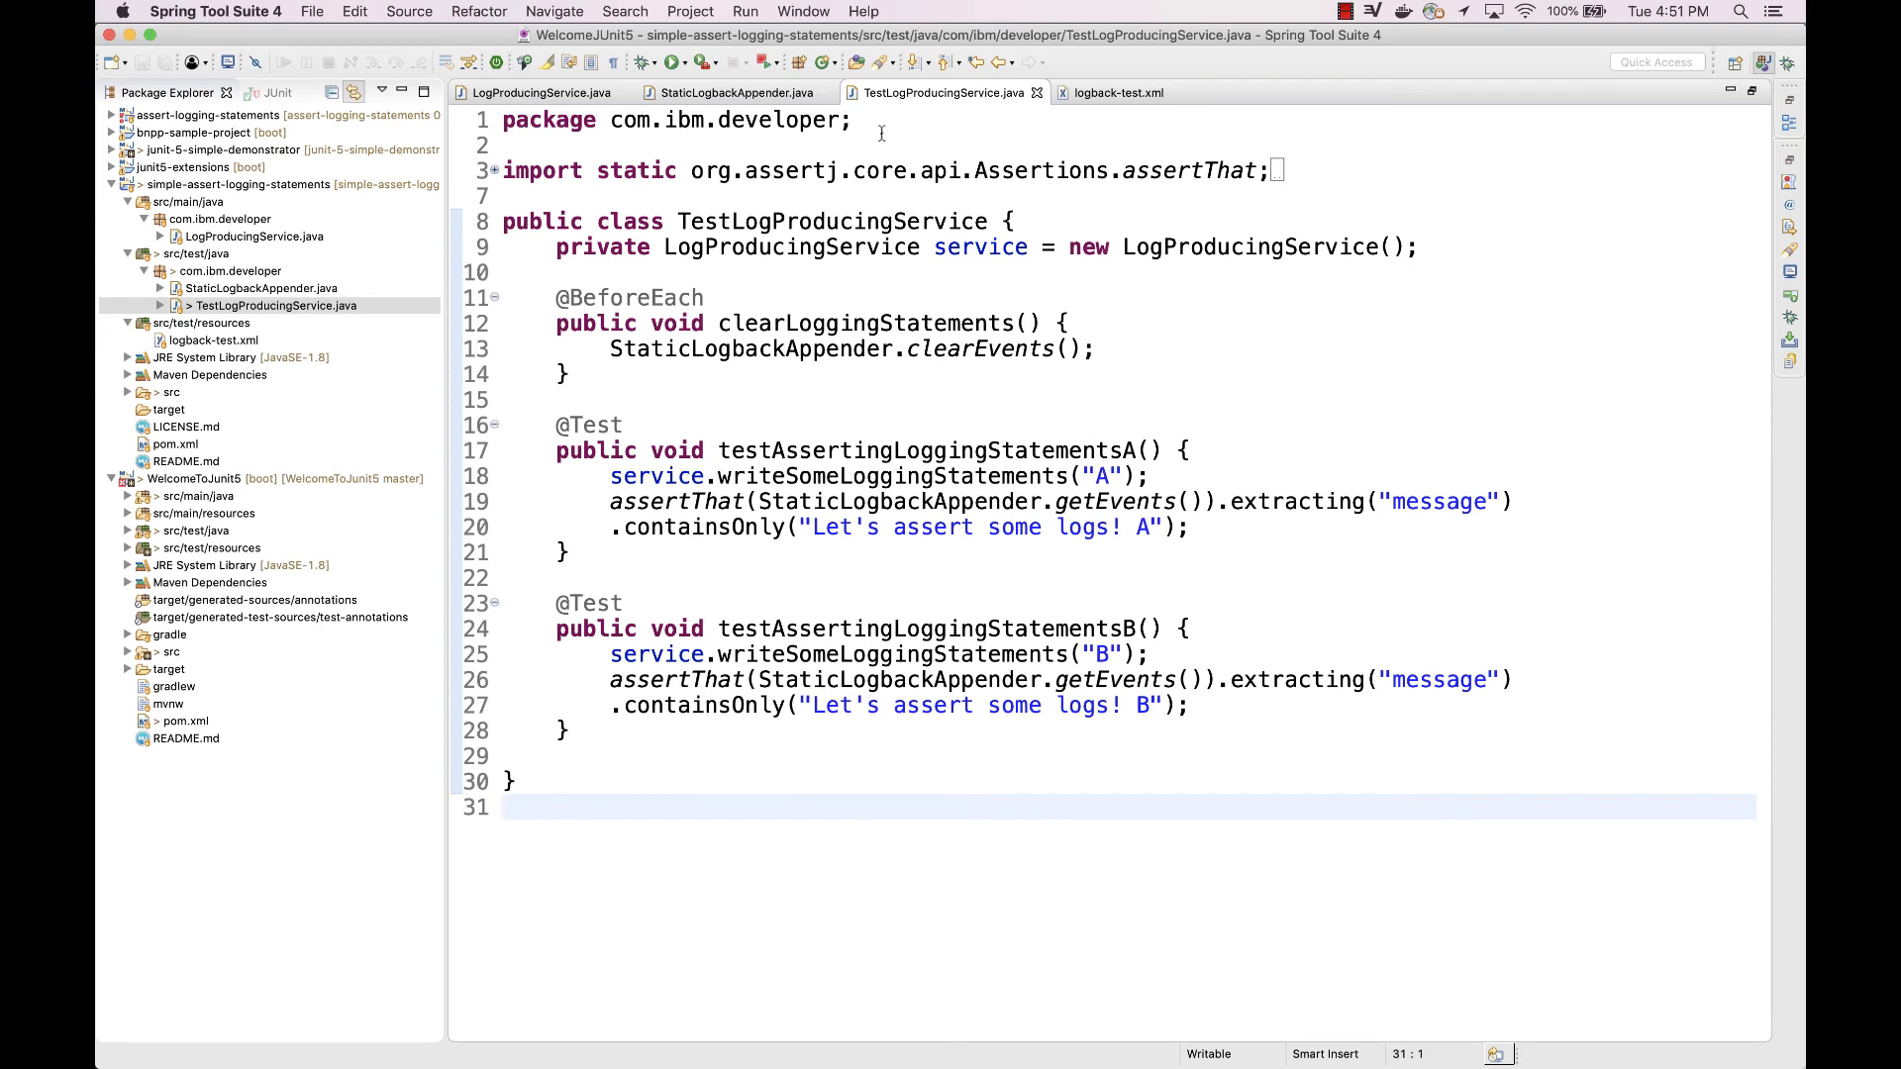
click(505, 808)
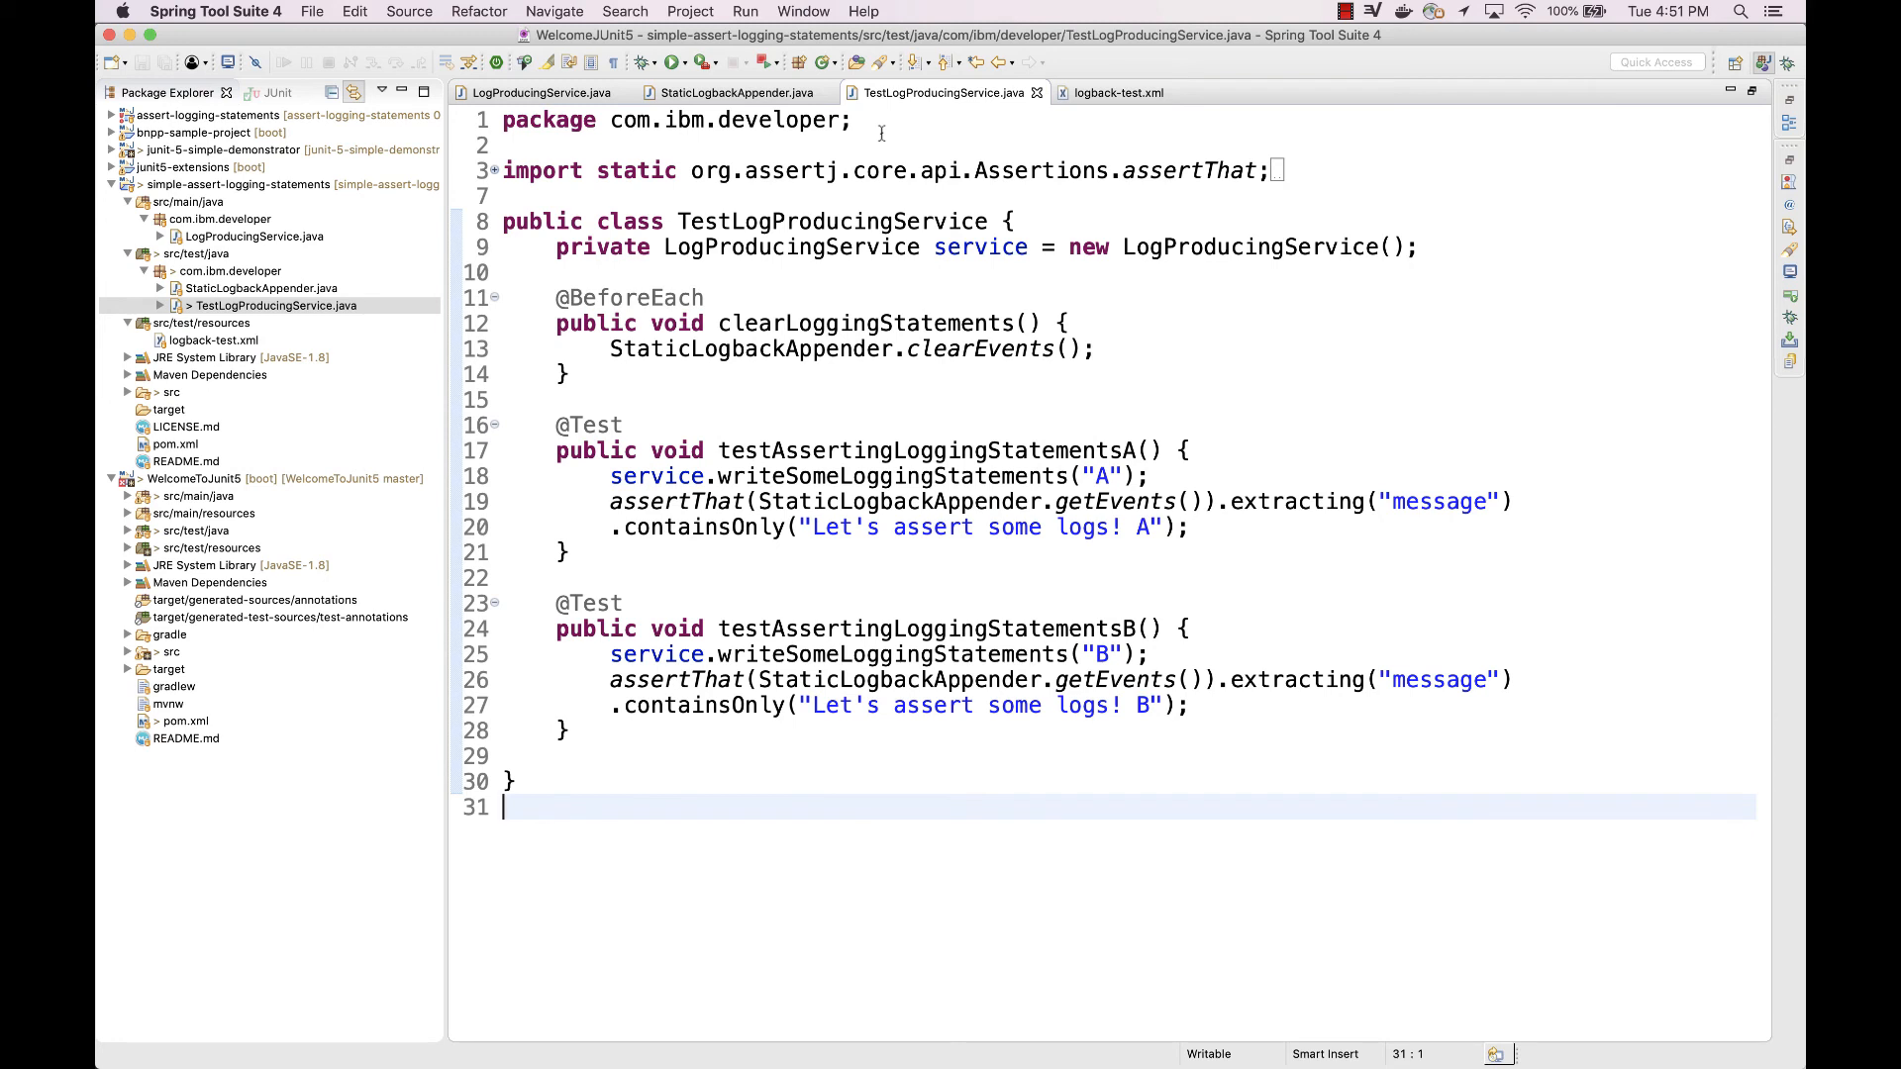